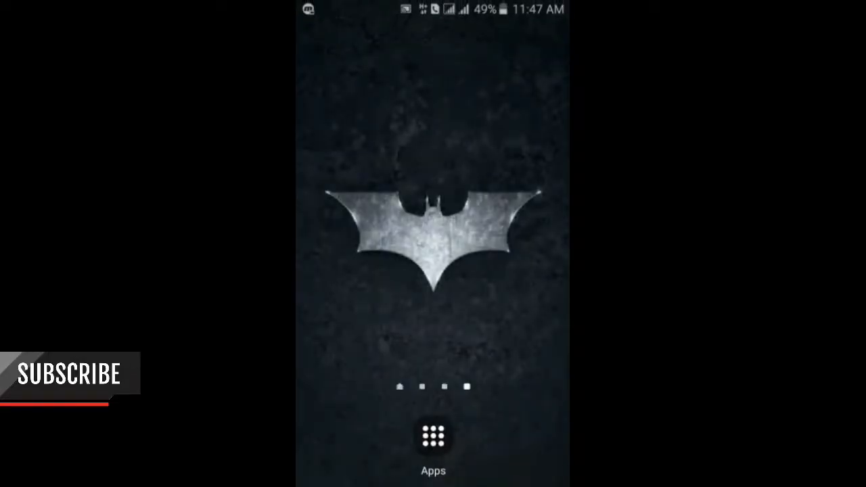
Launch the Play Store from the Android app drawer.
{"action": "left_click", "coordinate": [433, 438]}
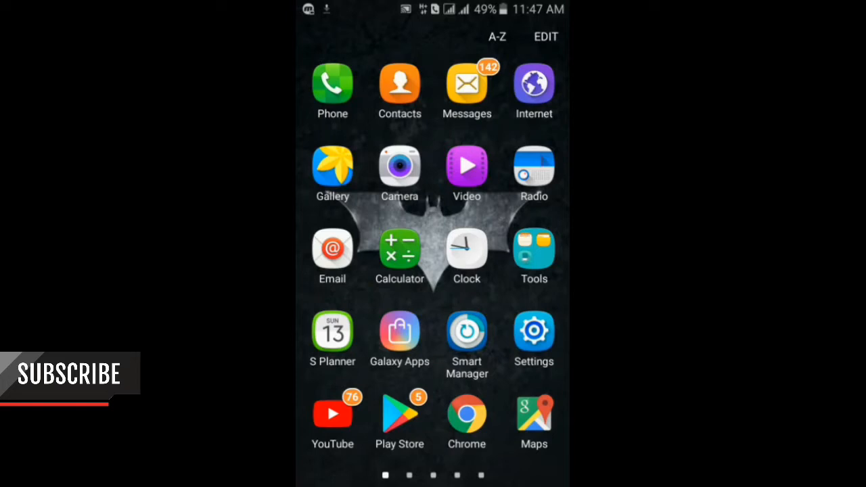
{"action": "left_click", "coordinate": [399, 412]}
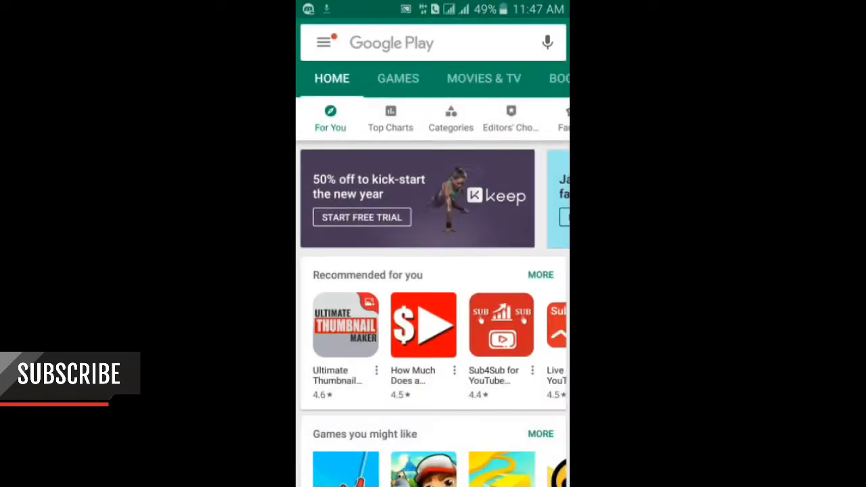
Search the store for 'whatsdelete' and reach the installed WhatsDeleted app's page.
{"action": "left_click_drag", "start_coordinate": [433, 7], "coordinate": [433, 271]}
{"action": "type", "text": "whats"}
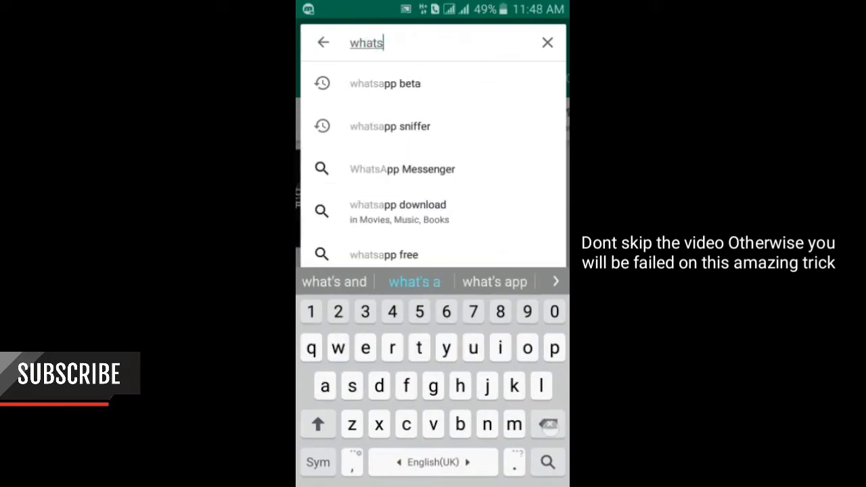
{"action": "type", "text": "de"}
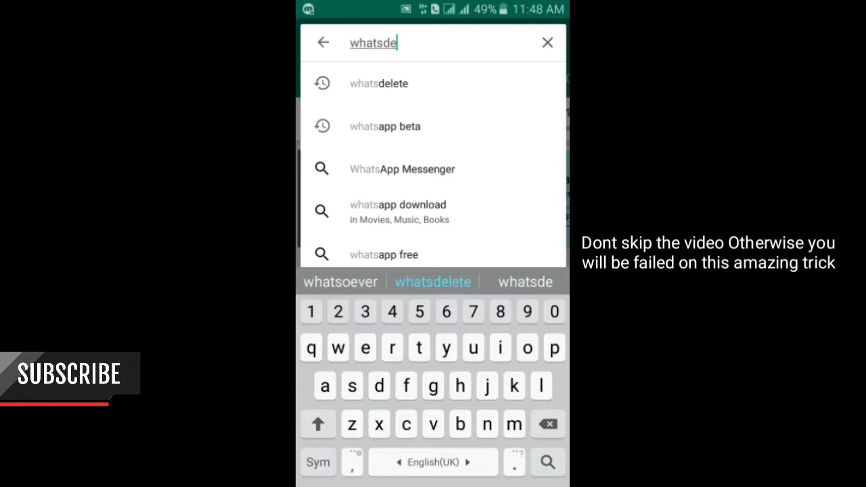
{"action": "left_click", "coordinate": [379, 84]}
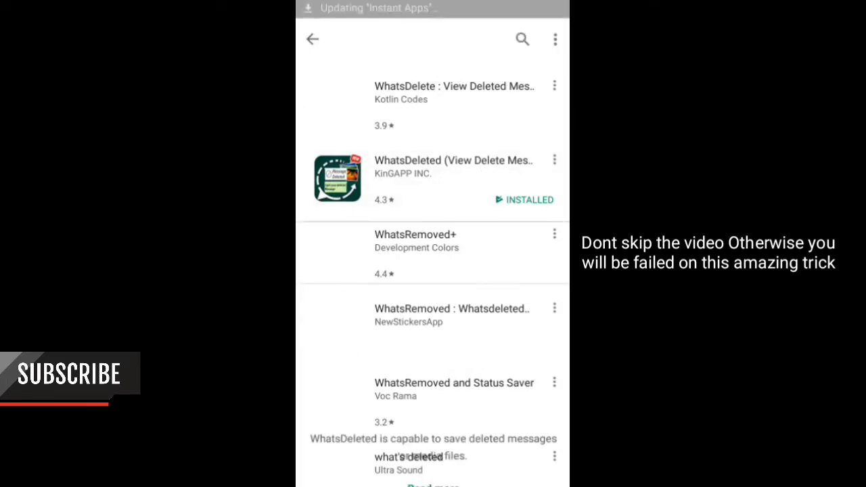
{"action": "left_click", "coordinate": [453, 159]}
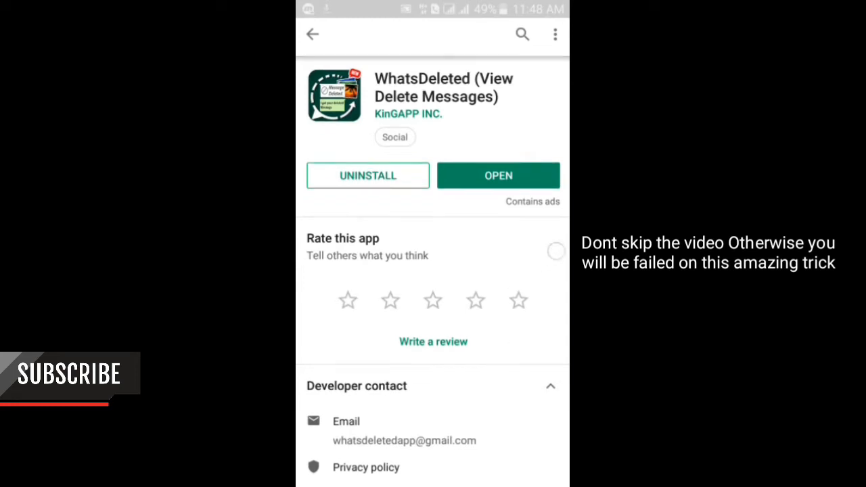
{"action": "scroll", "scroll_direction": "down", "scroll_amount": 3}
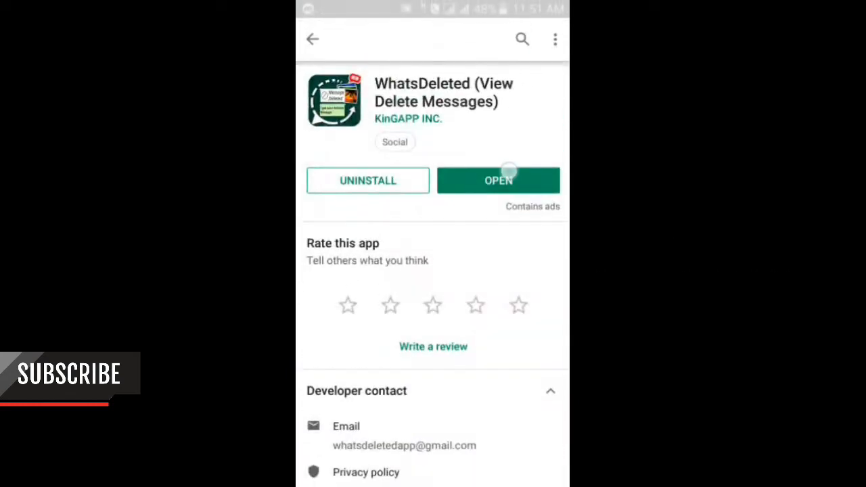
Launch WhatsDeleted, accept its terms and agree to activate notification access.
{"action": "left_click", "coordinate": [498, 180]}
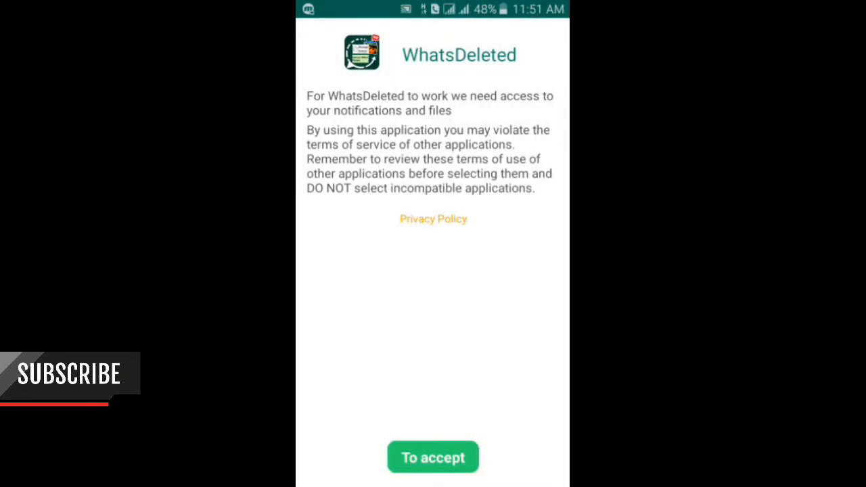
{"action": "left_click", "coordinate": [433, 457]}
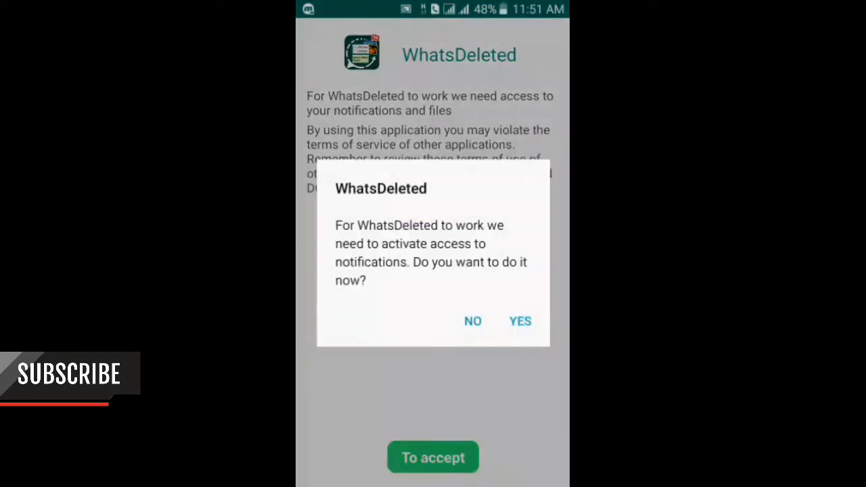
{"action": "left_click", "coordinate": [472, 320]}
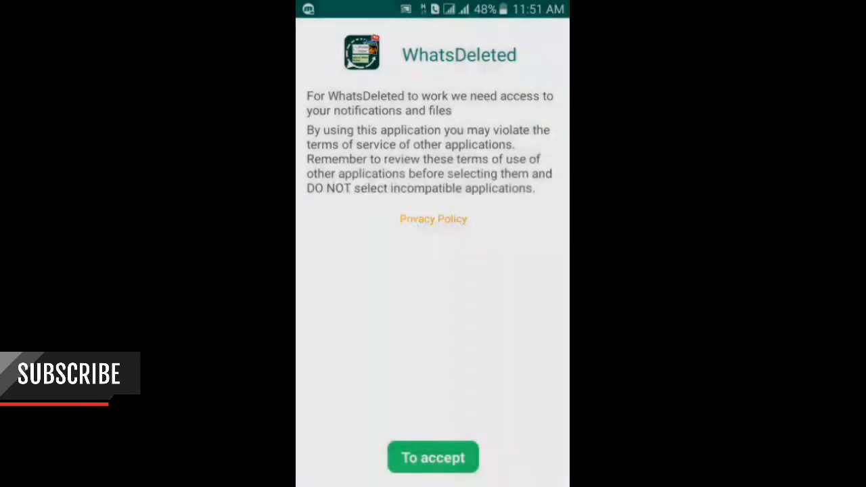
Switch on notification access for WhatsDeleted and confirm the permission.
{"action": "left_click", "coordinate": [433, 457]}
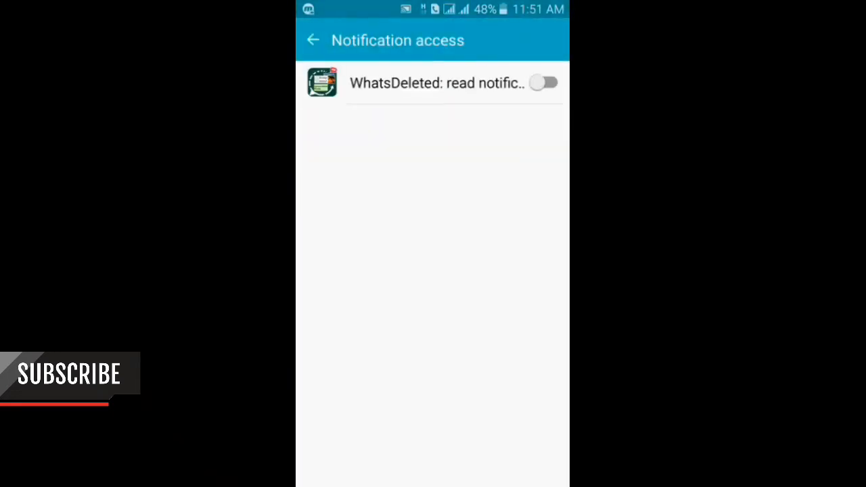
{"action": "left_click", "coordinate": [544, 82]}
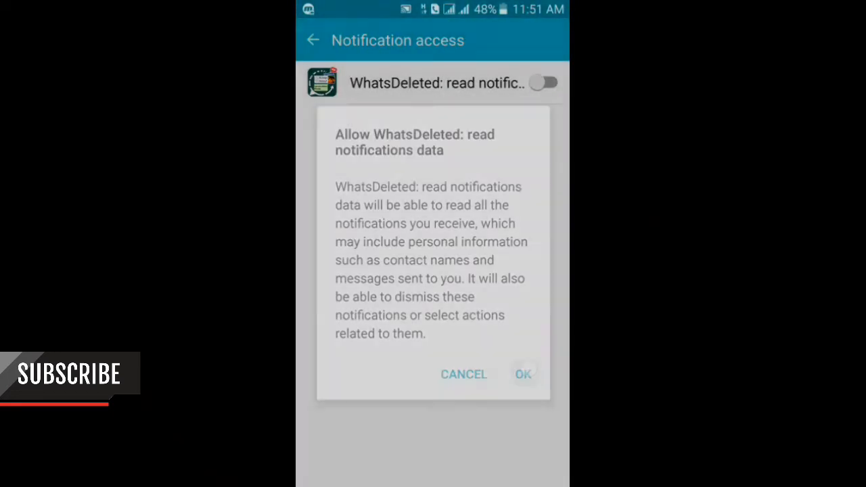
{"action": "left_click", "coordinate": [522, 374]}
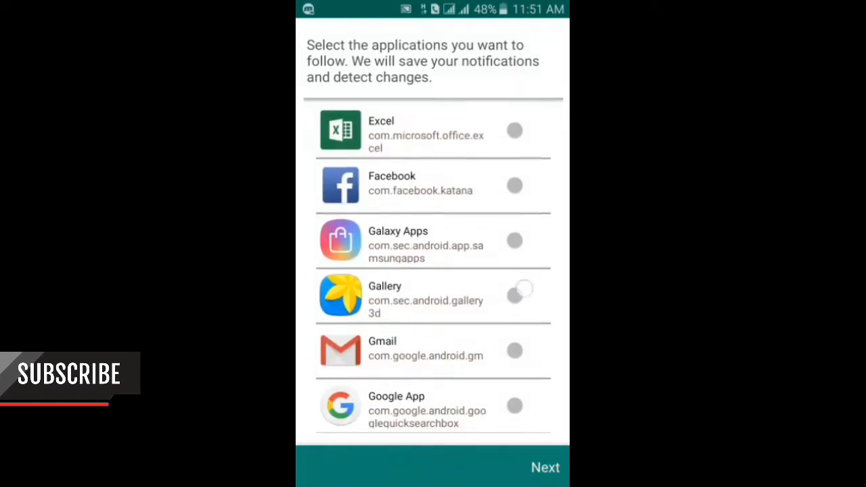
Select WhatsApp as the app to follow and agree to folder monitoring for deleted files.
{"action": "scroll", "scroll_direction": "down", "scroll_amount": 3}
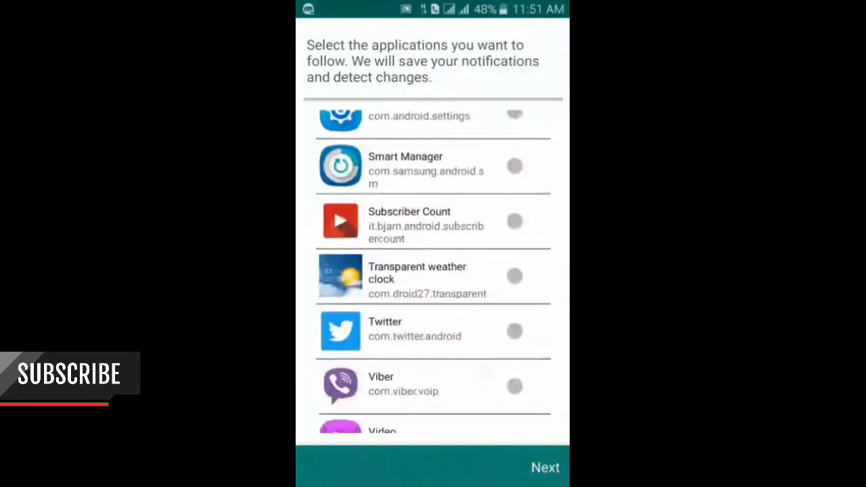
{"action": "scroll", "scroll_direction": "down", "scroll_amount": 3}
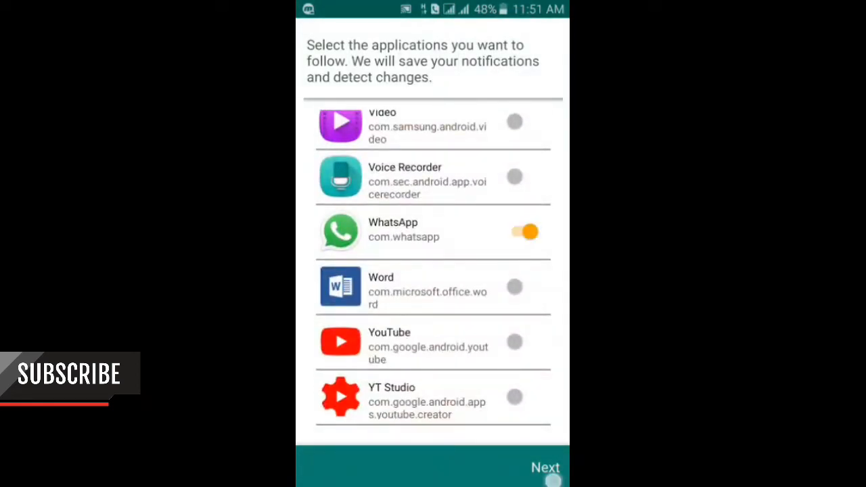
{"action": "left_click", "coordinate": [545, 466]}
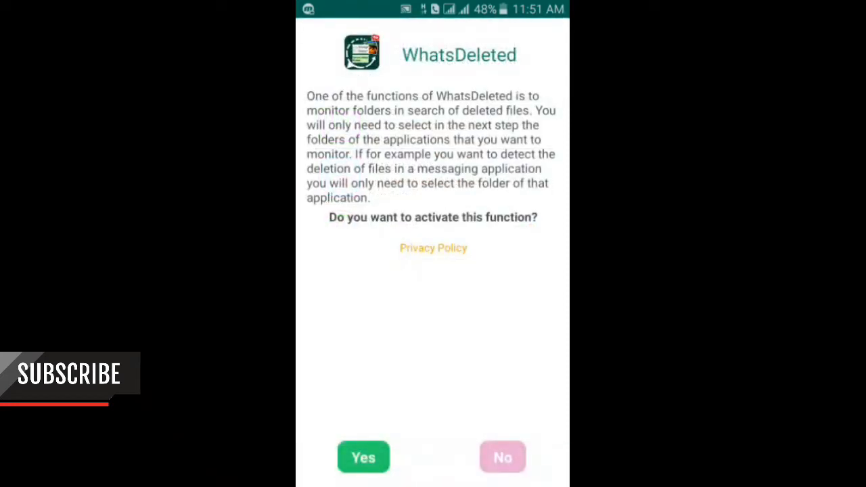
{"action": "left_click", "coordinate": [363, 457]}
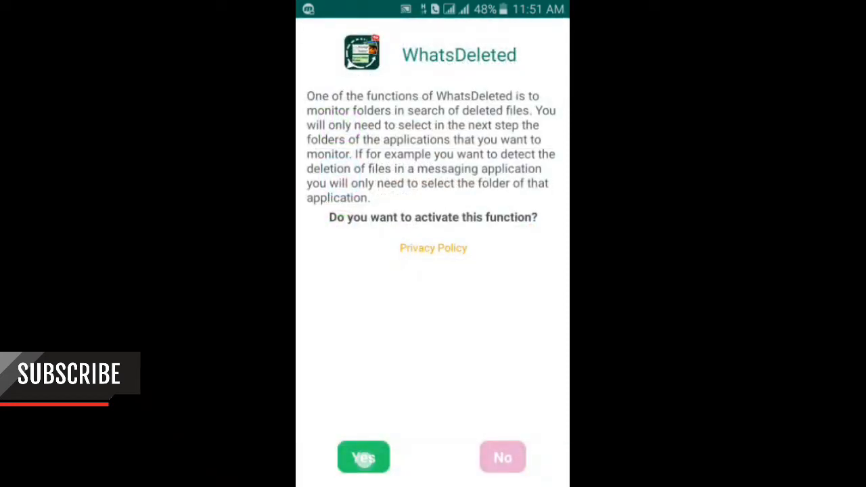
Mark the WhatsApp folder for deleted-file monitoring and continue to the configuration.
{"action": "left_click", "coordinate": [362, 458]}
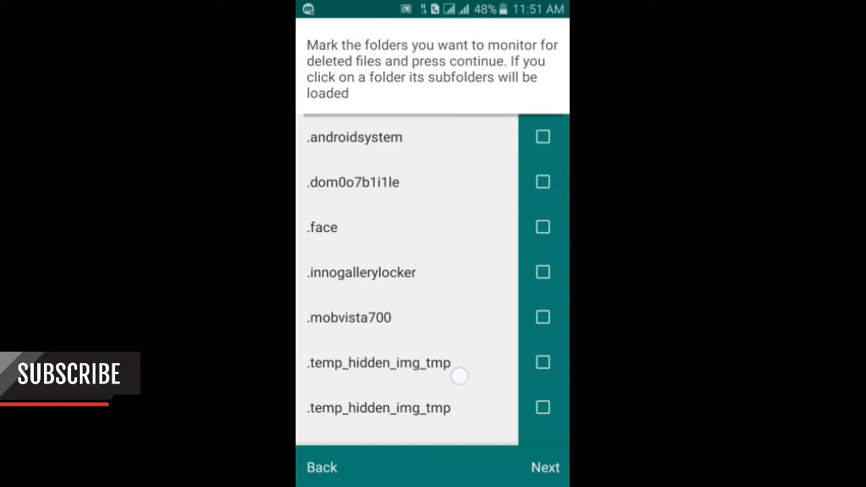
{"action": "scroll", "scroll_direction": "down", "scroll_amount": 3}
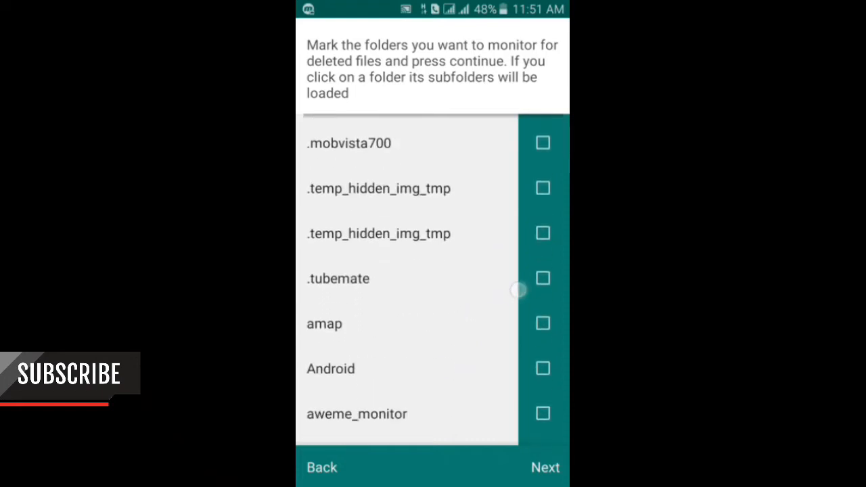
{"action": "scroll", "scroll_direction": "down", "scroll_amount": 3}
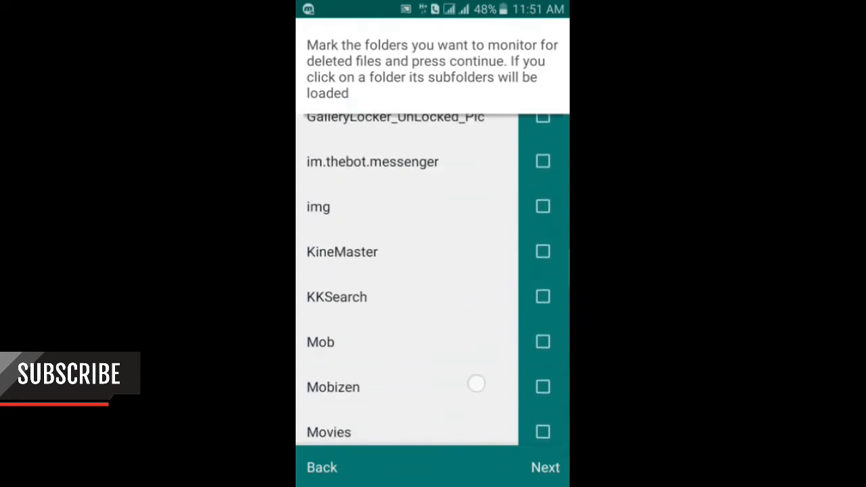
{"action": "scroll", "scroll_direction": "down", "scroll_amount": 3}
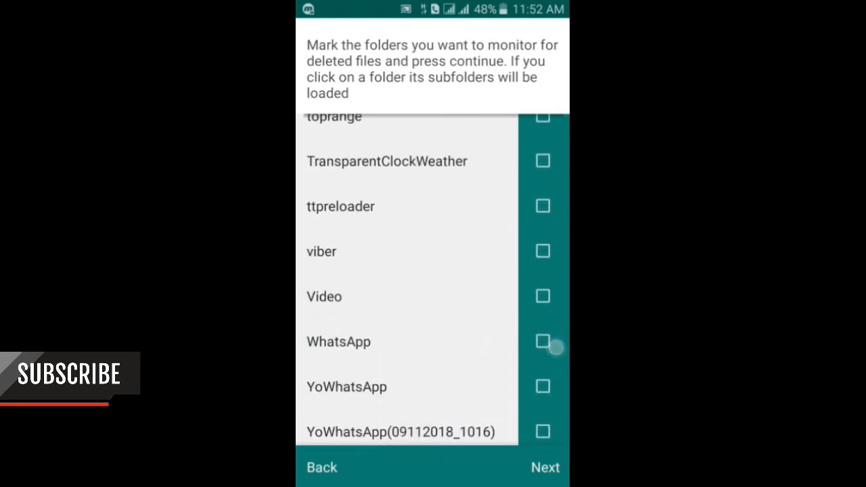
{"action": "left_click", "coordinate": [545, 468]}
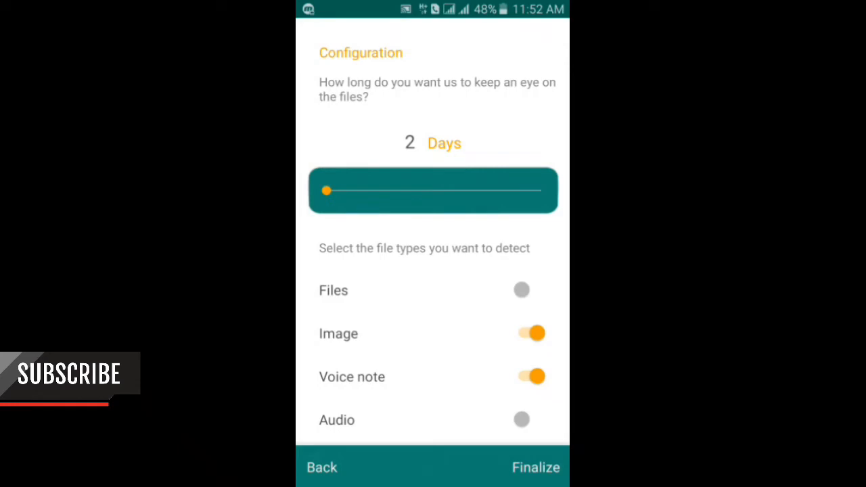
Enable Audio and Video detection and finalize the monitoring configuration.
{"action": "left_click", "coordinate": [522, 420]}
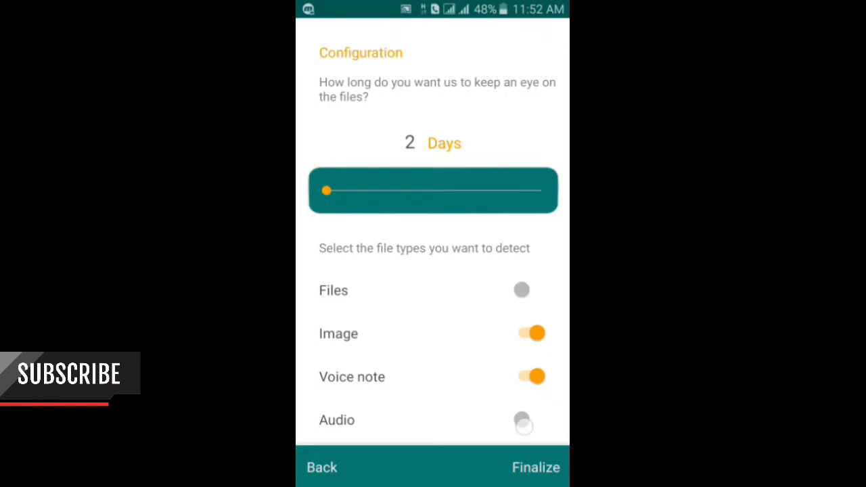
{"action": "left_click", "coordinate": [530, 420]}
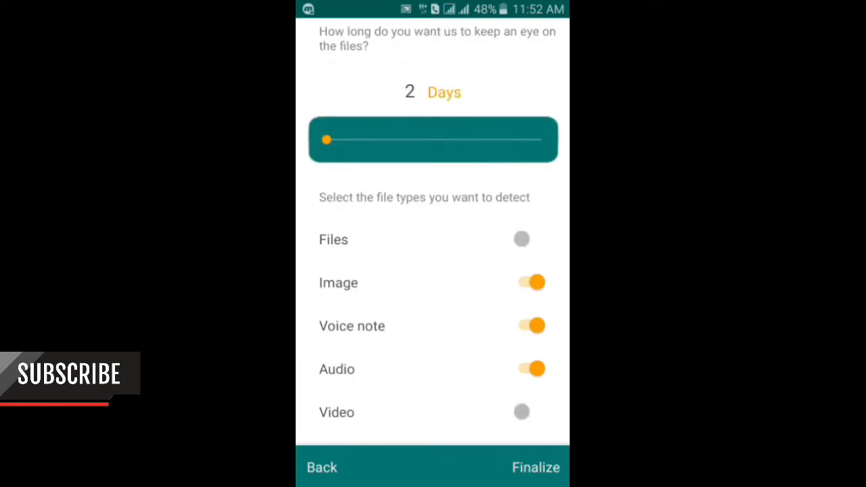
{"action": "left_click", "coordinate": [530, 411]}
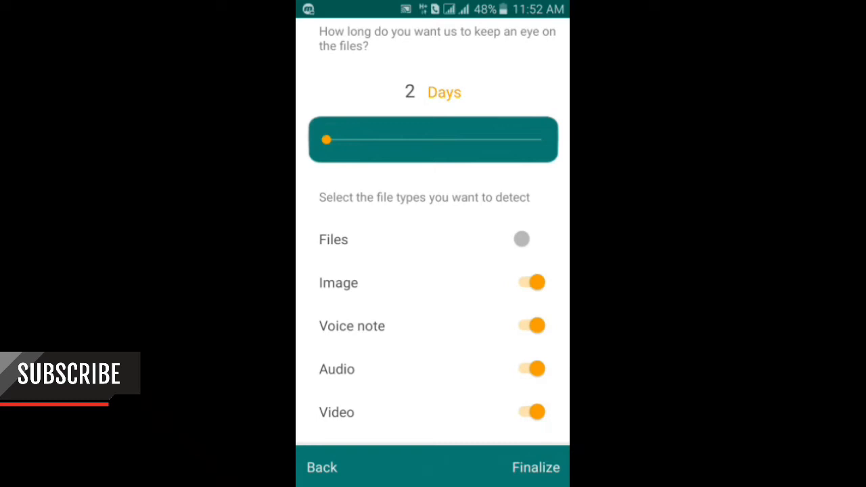
{"action": "left_click", "coordinate": [536, 467]}
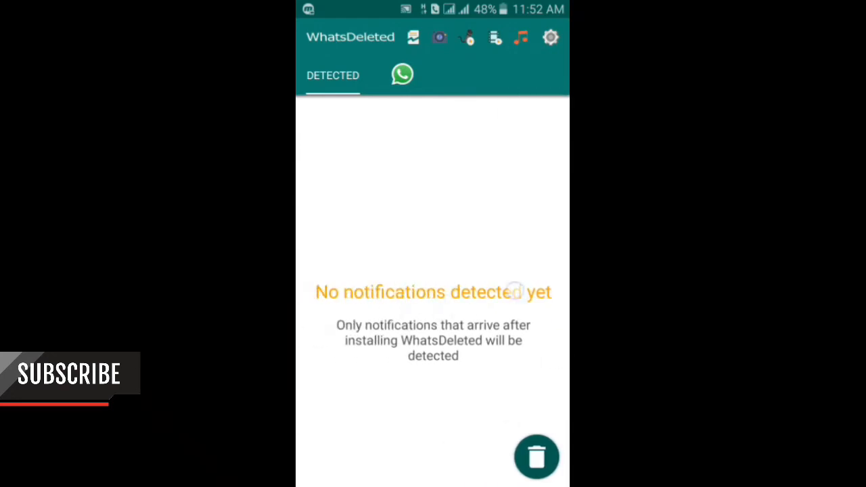
Check the WhatsApp monitoring status, review the settings and return to the home screen.
{"action": "left_click", "coordinate": [402, 74]}
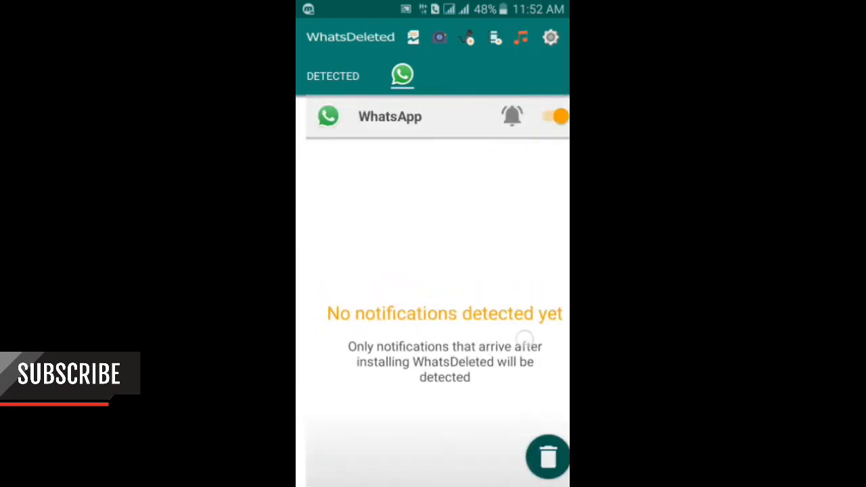
{"action": "left_click", "coordinate": [333, 76]}
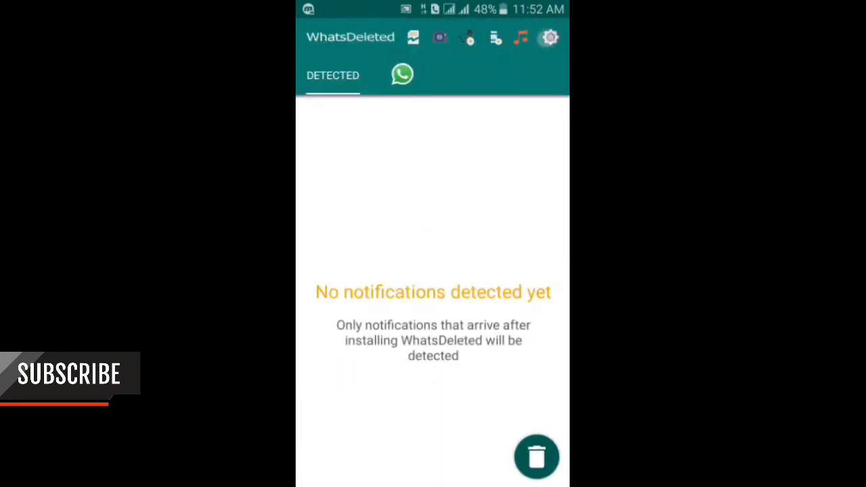
{"action": "left_click", "coordinate": [549, 37]}
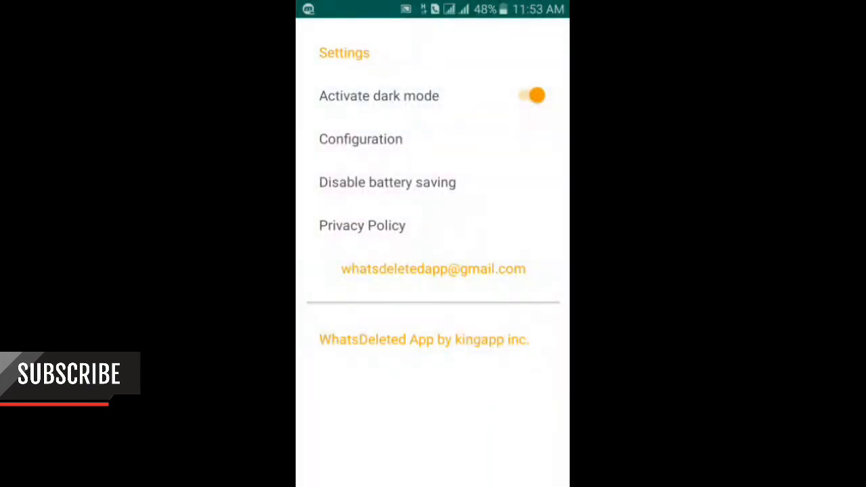
{"action": "left_click", "coordinate": [362, 225]}
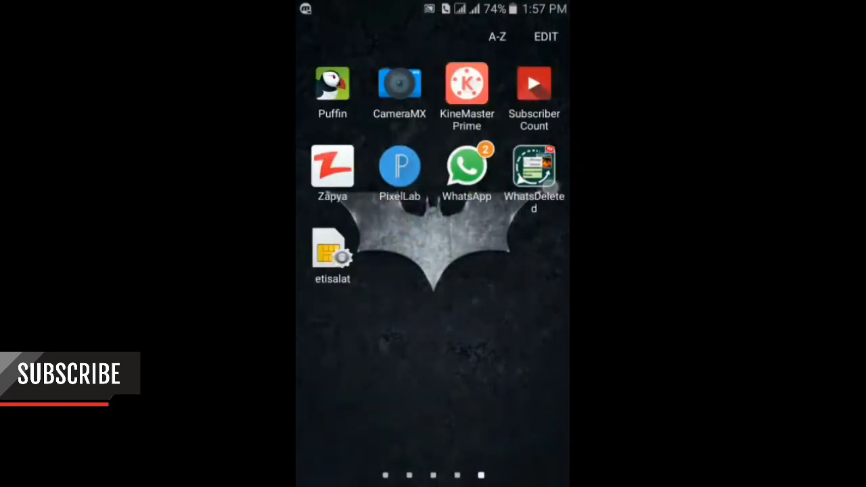
Open a recovered crypt12 file from WhatsDeleted in MX Player.
{"action": "left_click", "coordinate": [533, 165]}
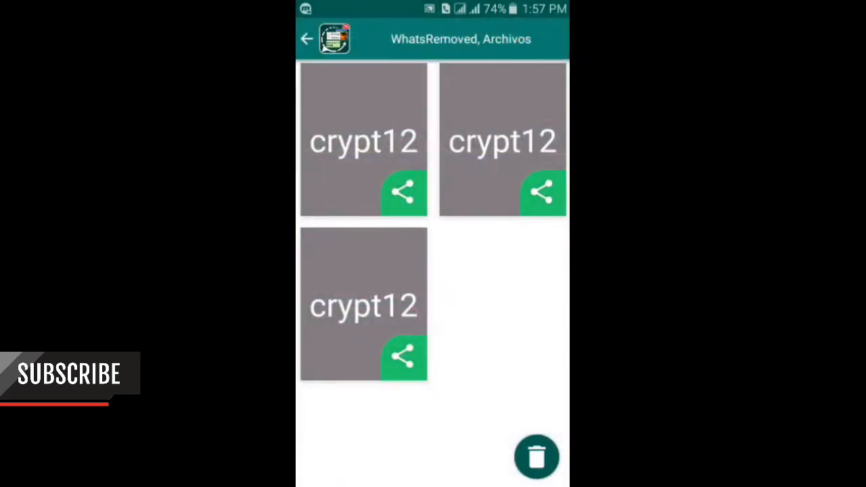
{"action": "left_click", "coordinate": [363, 304]}
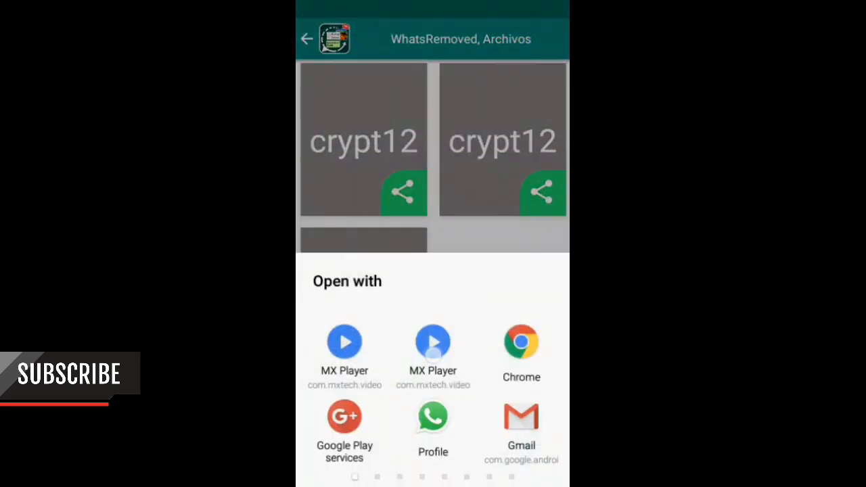
{"action": "left_click", "coordinate": [344, 341]}
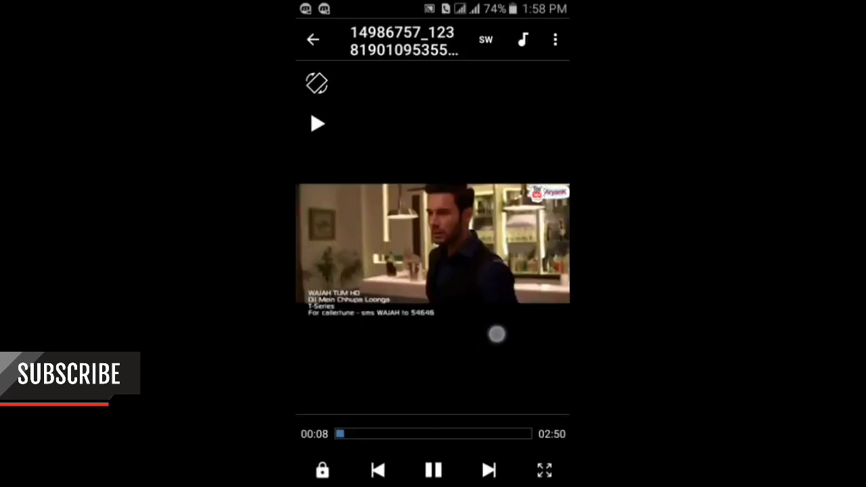
Continue playing the recovered video in MX Player with the playback controls.
{"action": "left_click", "coordinate": [433, 470]}
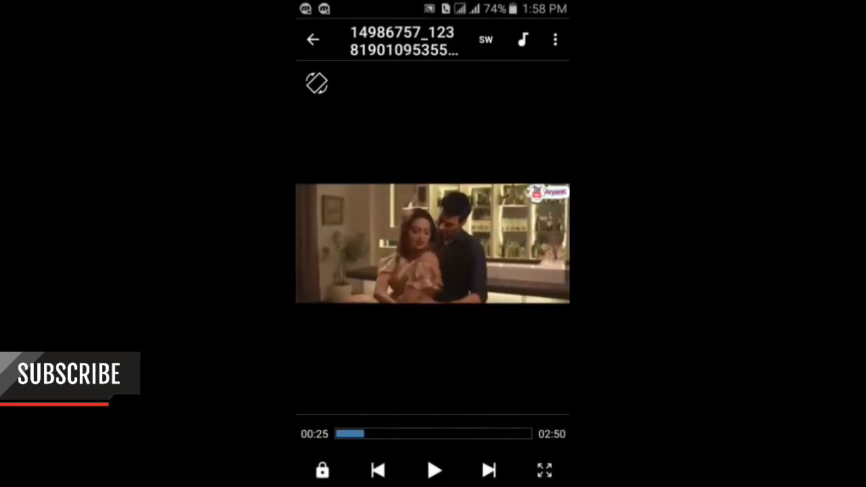